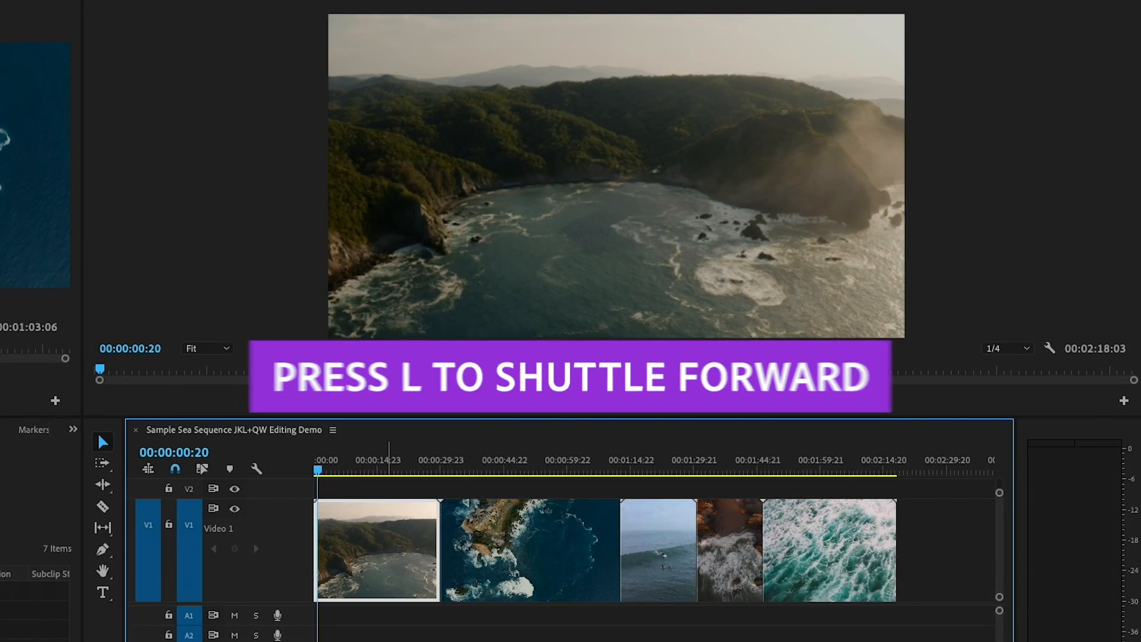
Shuttle forward at increasing speed, stop near 00:00:32:16 in the coastline clip, then rewind
key("l")
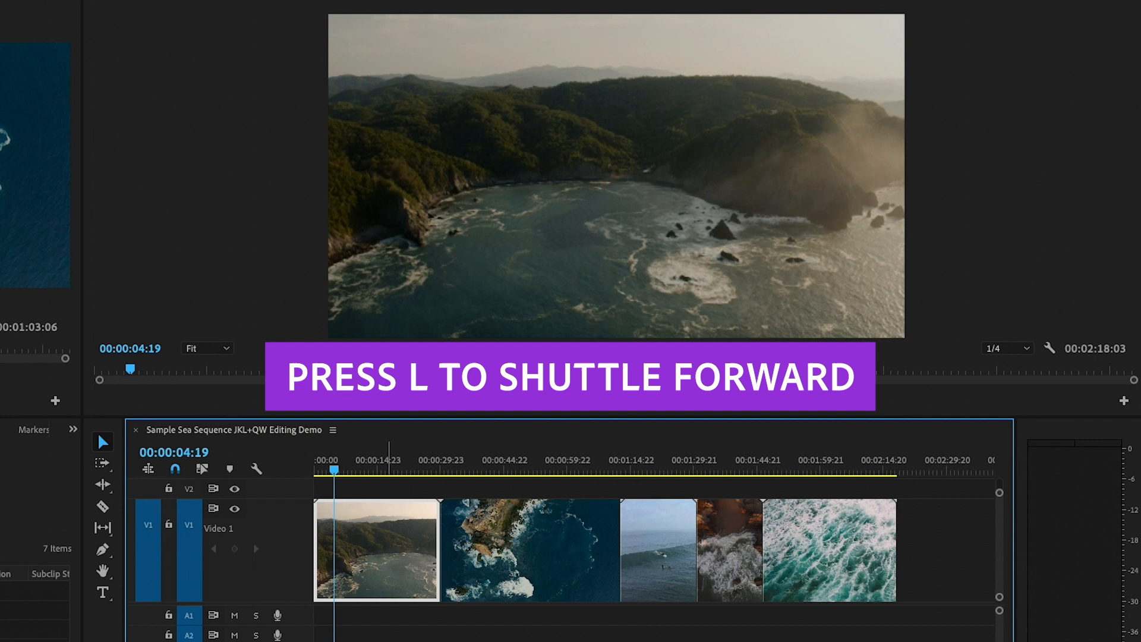
key("l")
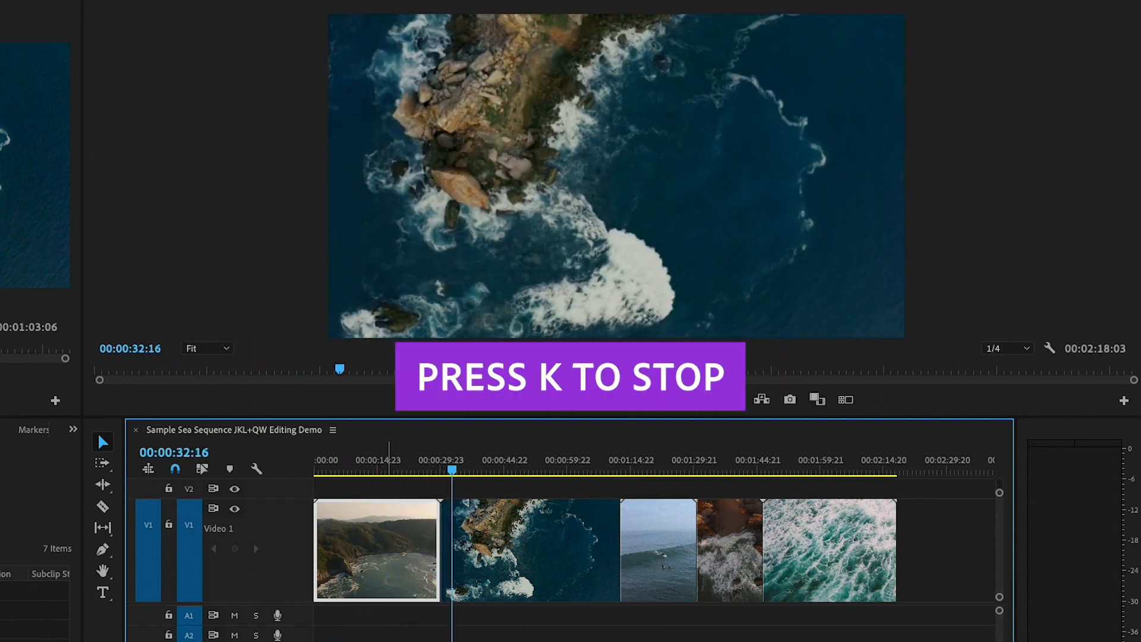
key("l")
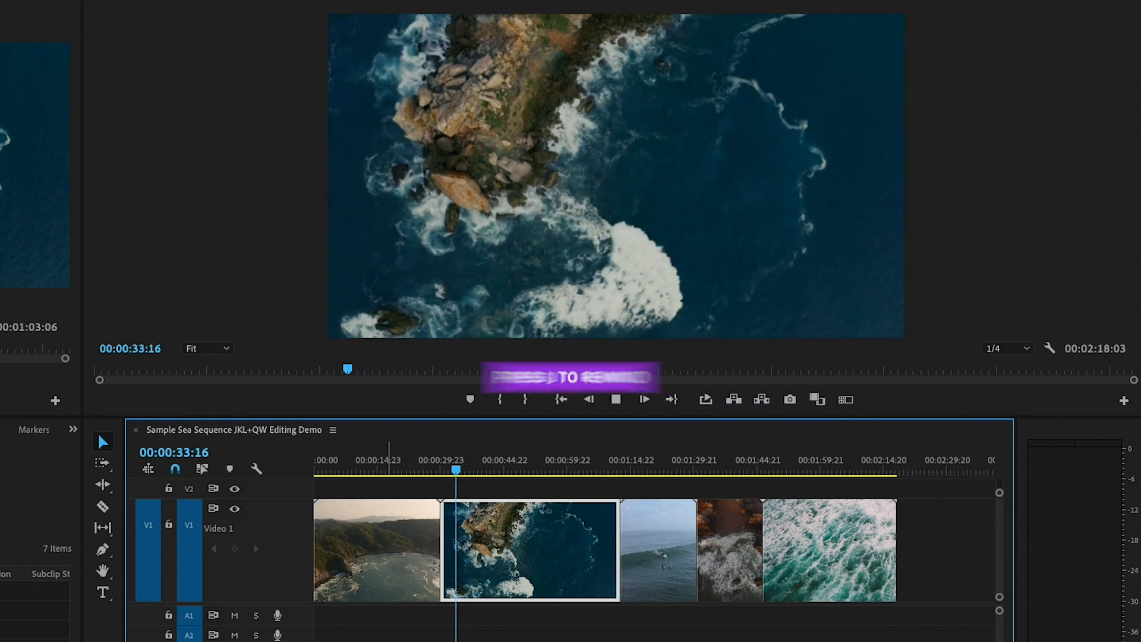
key("j")
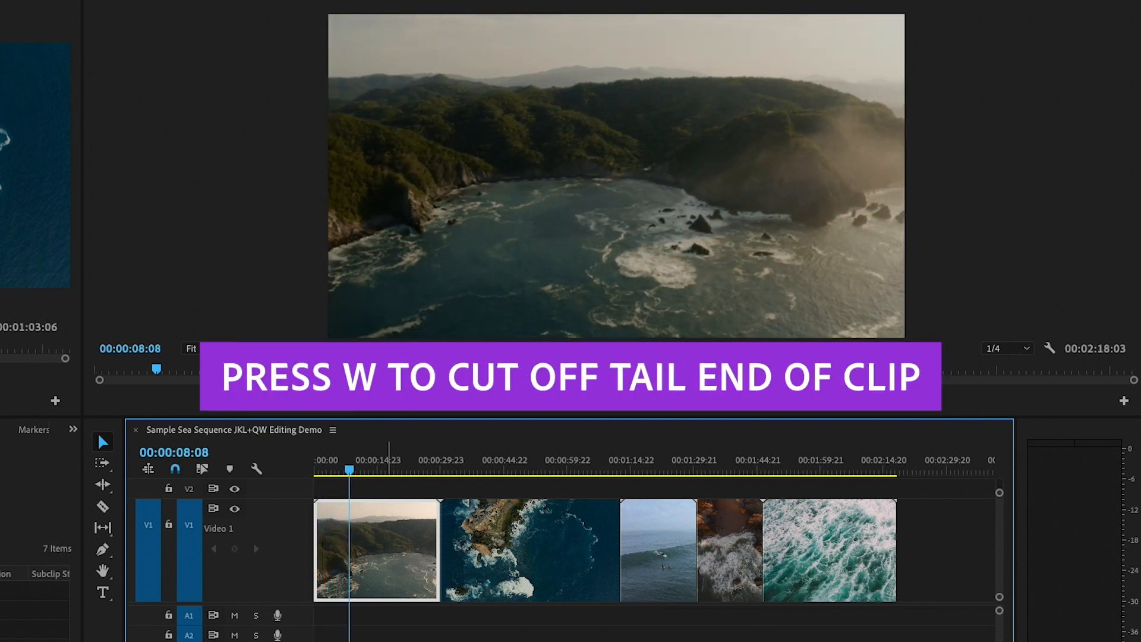
Ripple-trim the first clip's end to the playhead at about 00:00:08:08 with W
key("w")
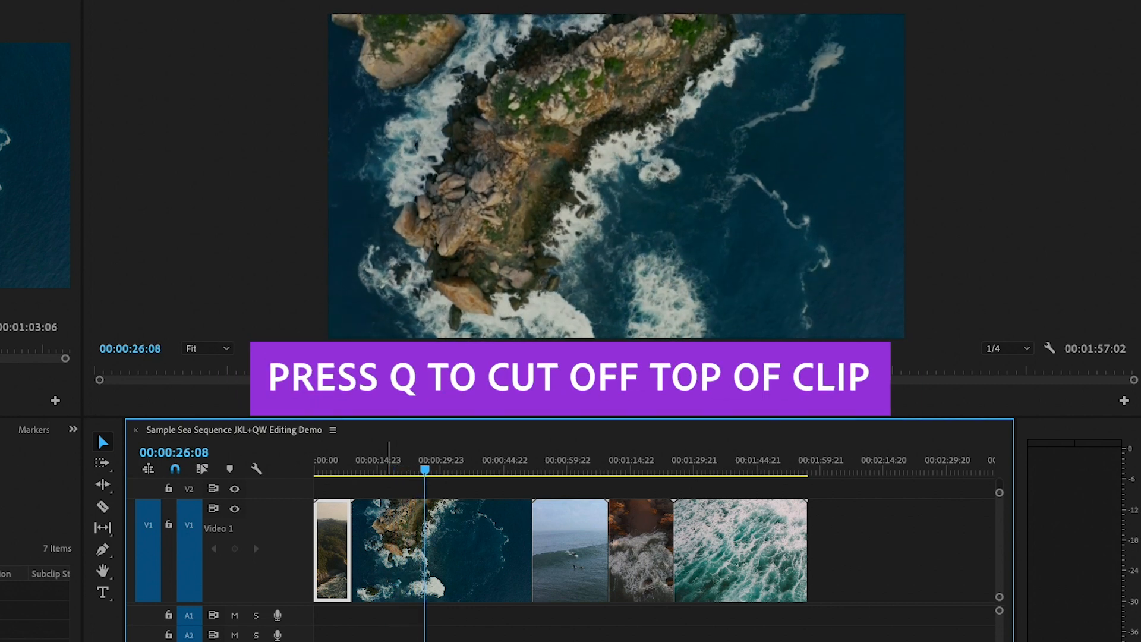
Ripple-trim the rocky coastline clip's start up to the playhead with Q
key("q")
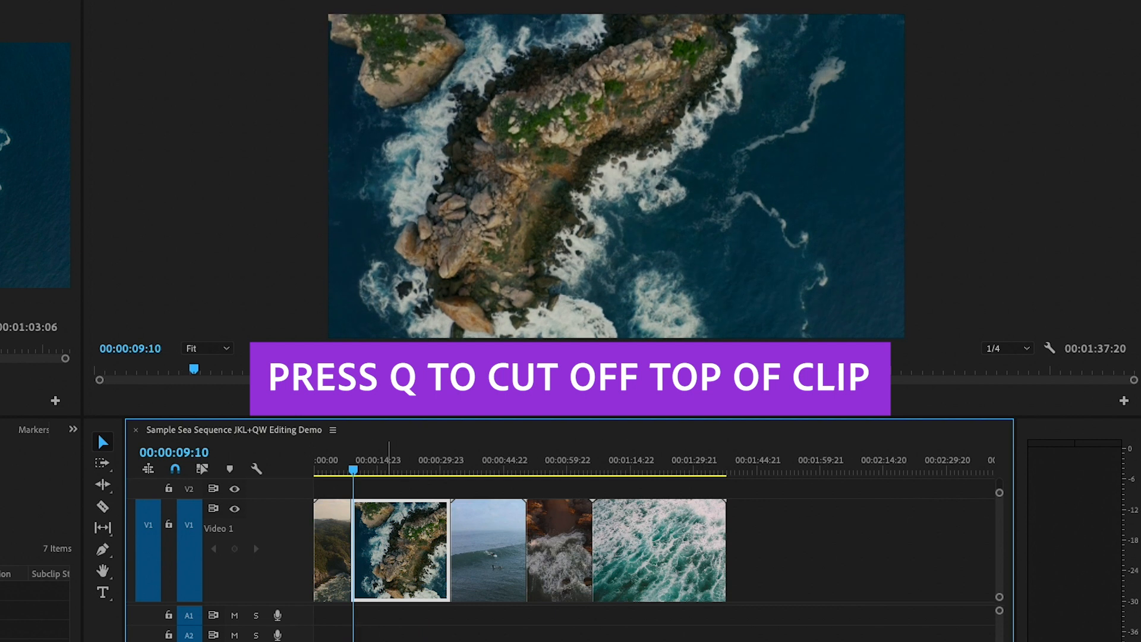